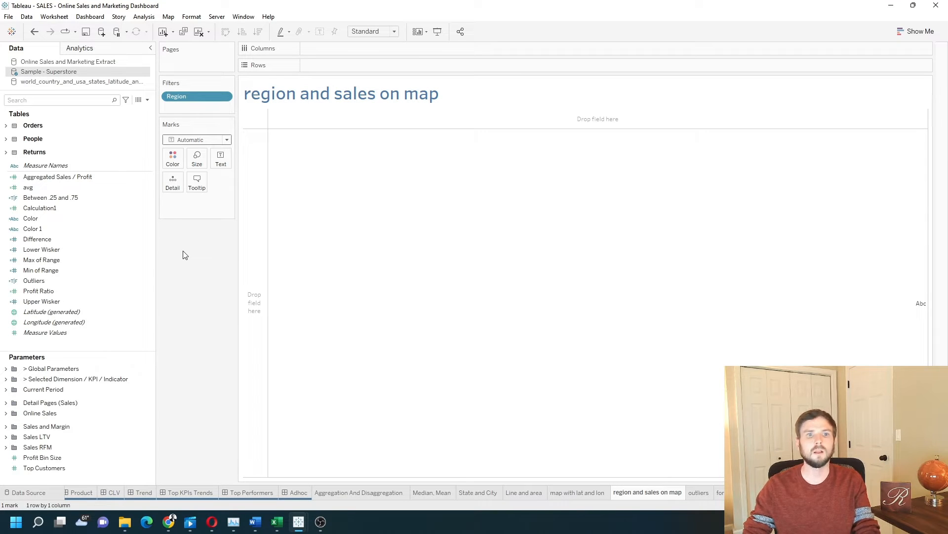
pyautogui.moveTo(75, 98)
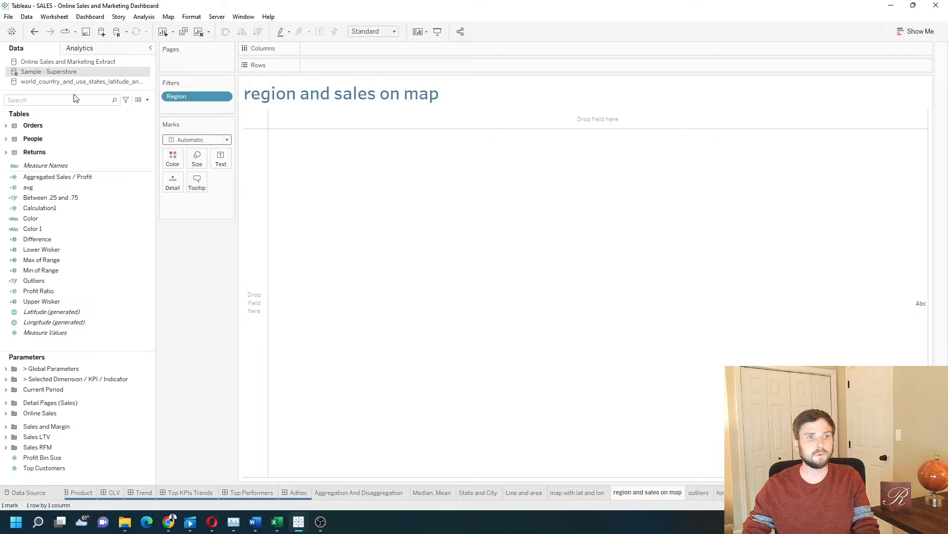
# - Place State on the view and colour the filled map by Sales
pyautogui.write('sta')
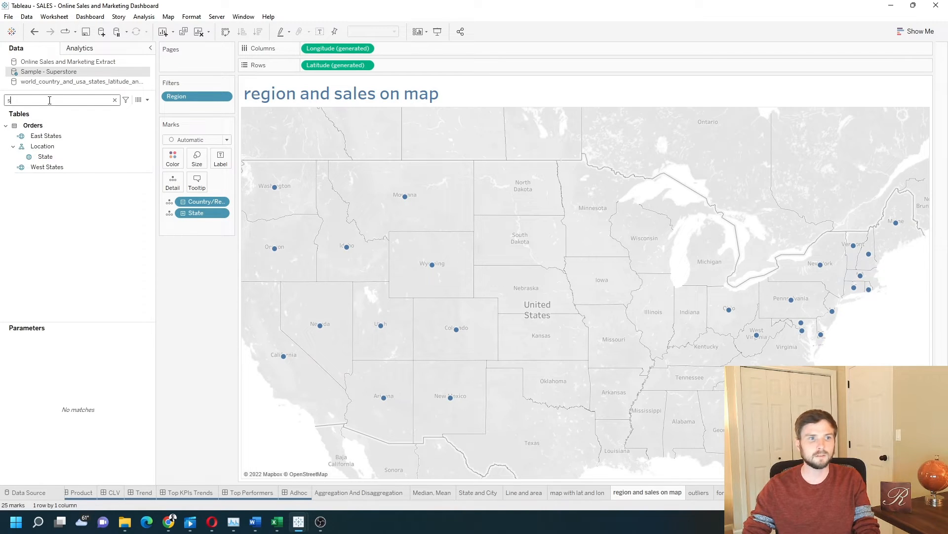
pyautogui.write('a')
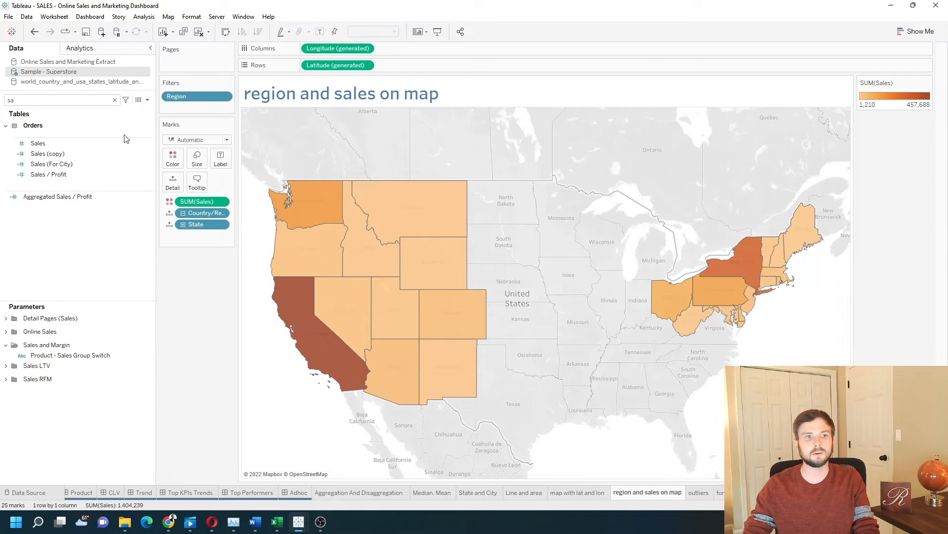
# - Start a new calculated field named East 1
pyautogui.click(146, 100)
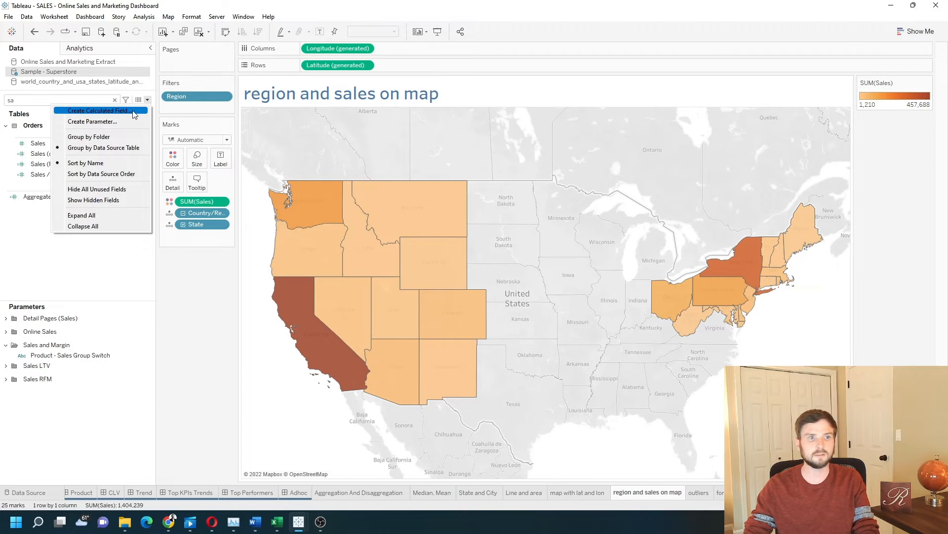
pyautogui.click(99, 110)
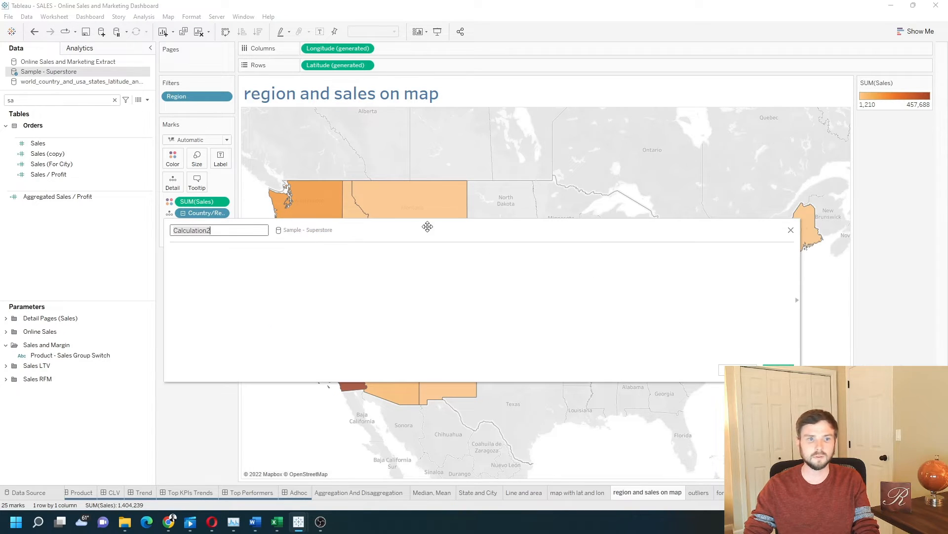
pyautogui.write('East 1')
pyautogui.click(483, 304)
pyautogui.write('if')
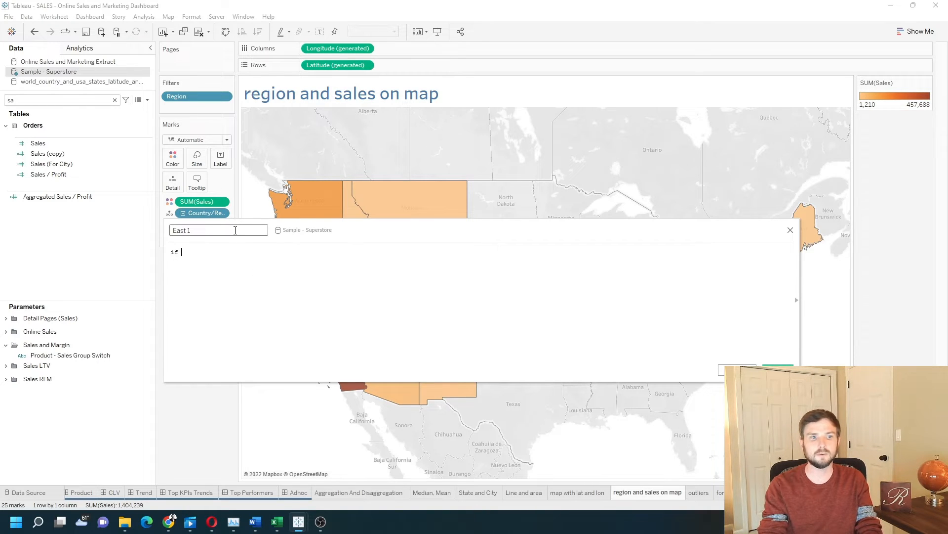
# - Enter the formula if [Region] = "East" then [State] end and save East 1
pyautogui.write('region')
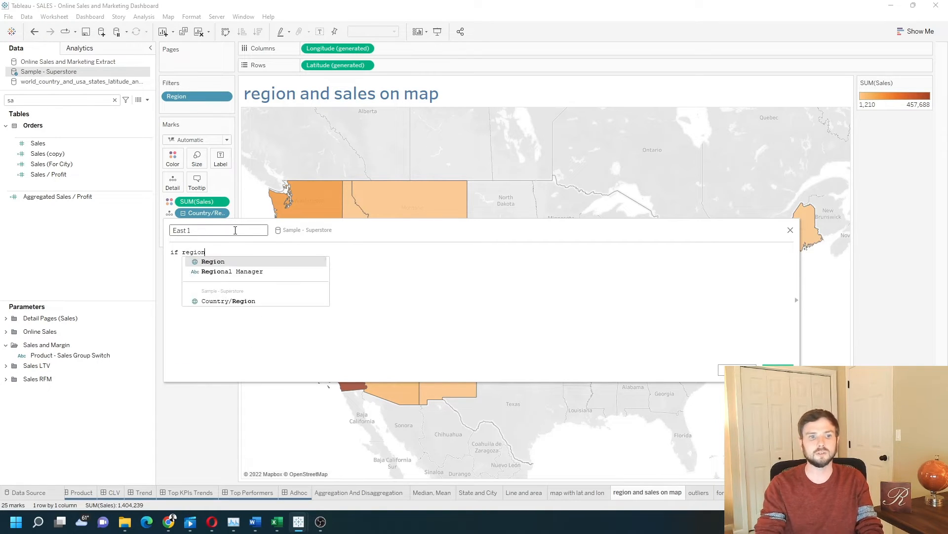
pyautogui.click(212, 261)
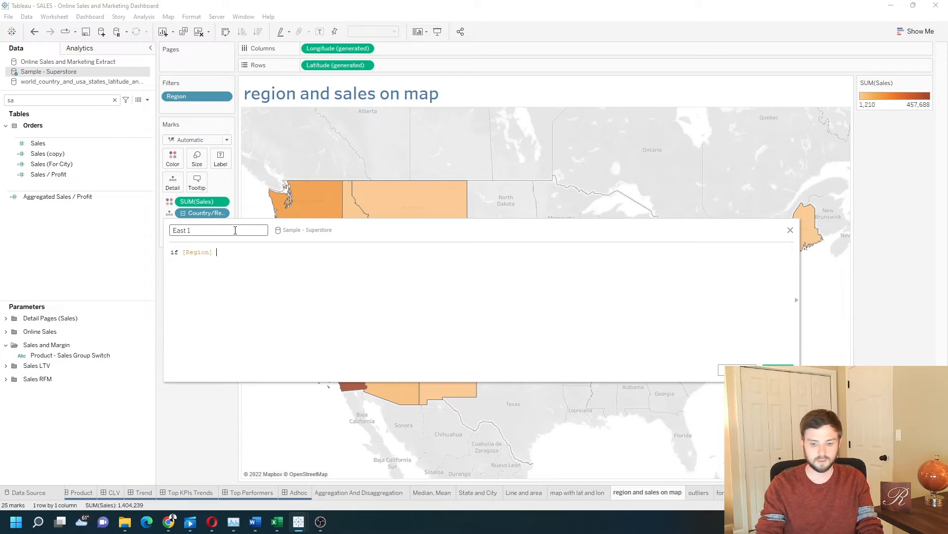
pyautogui.write('= "East"')
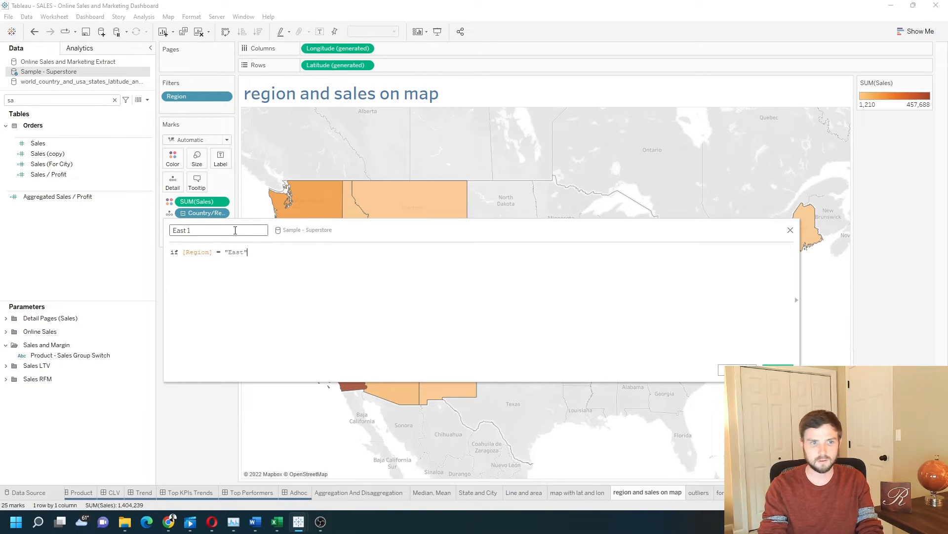
pyautogui.write('then [State]')
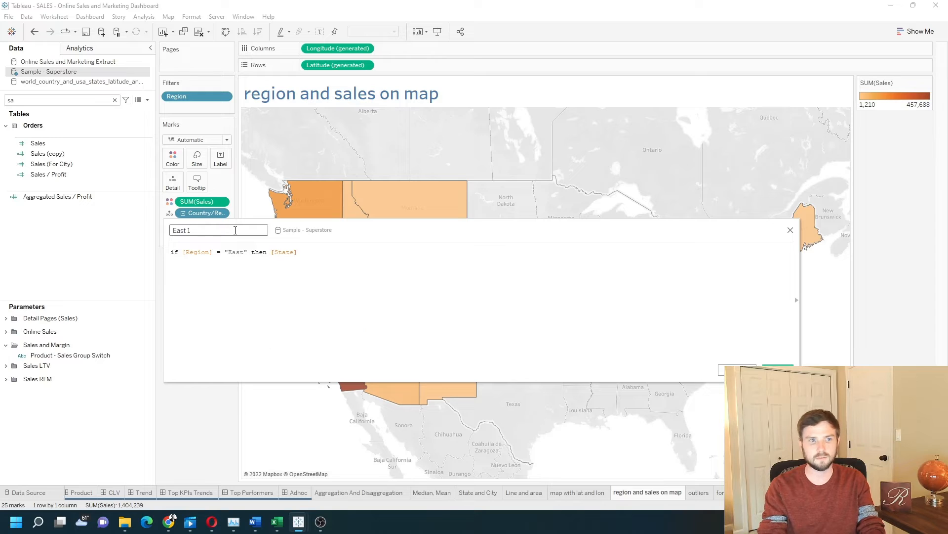
pyautogui.write('end')
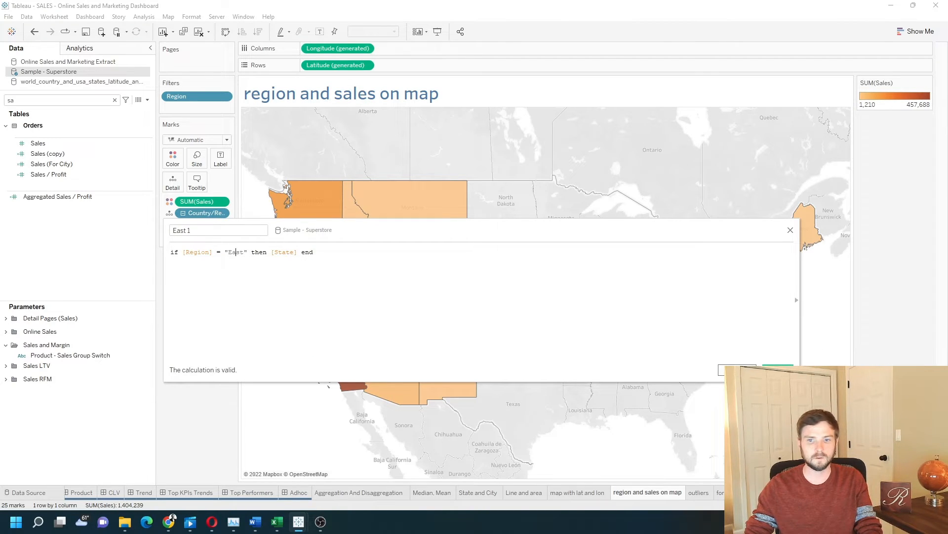
pyautogui.click(790, 231)
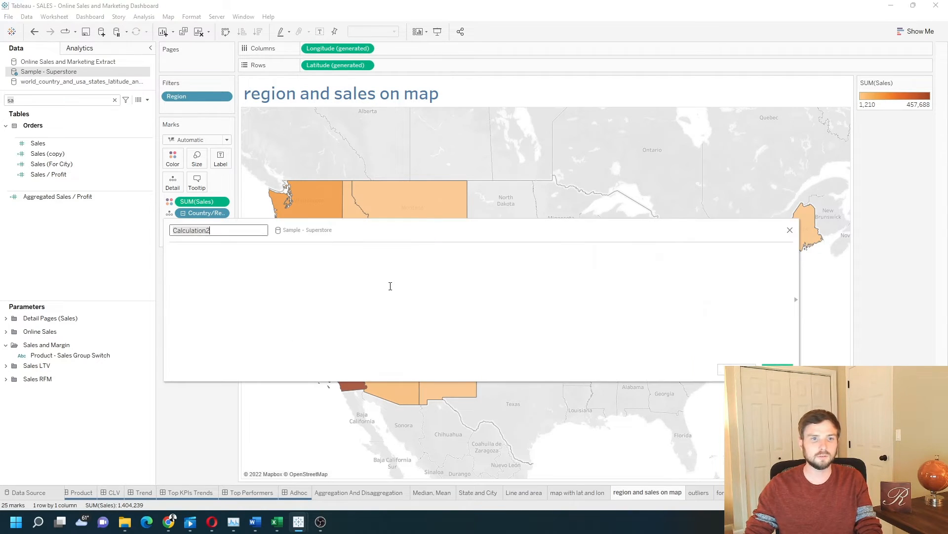
# - Define West 1 as if [Region] = "West" then [State] end
pyautogui.write('West 1')
pyautogui.click(482, 303)
pyautogui.write('if')
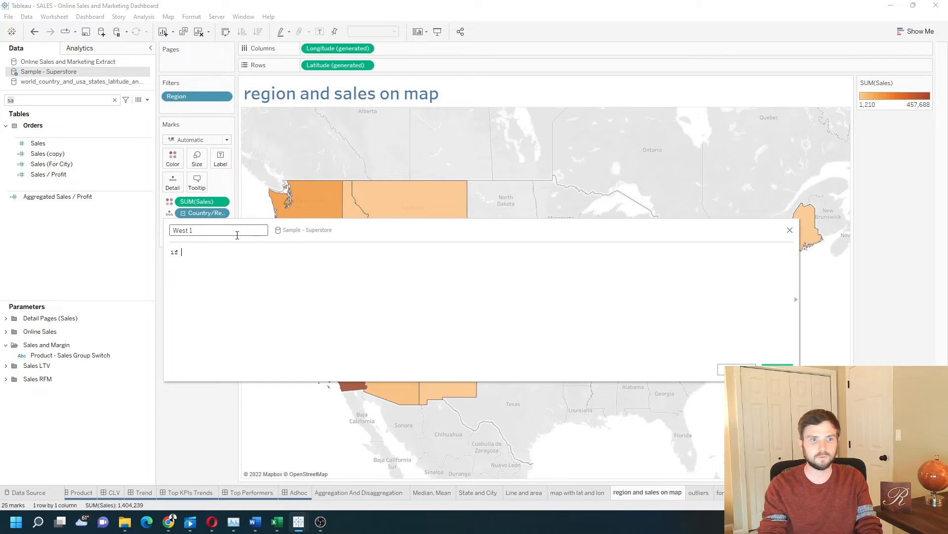
pyautogui.write('[Region] =')
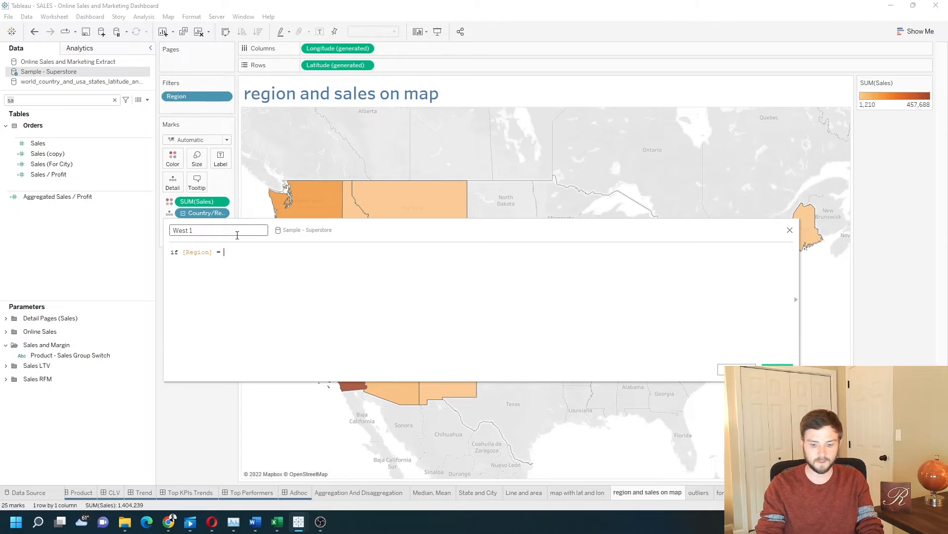
pyautogui.write('"West" then')
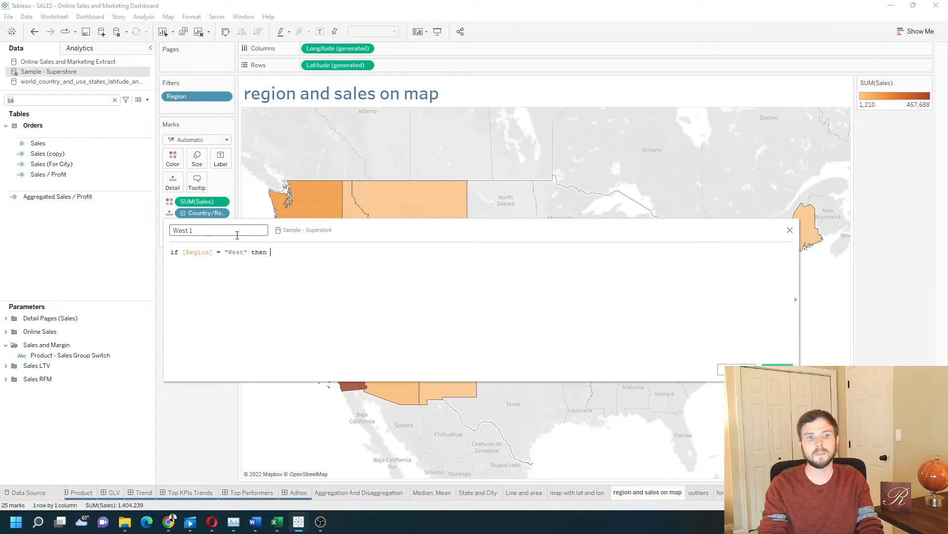
pyautogui.write('[State]')
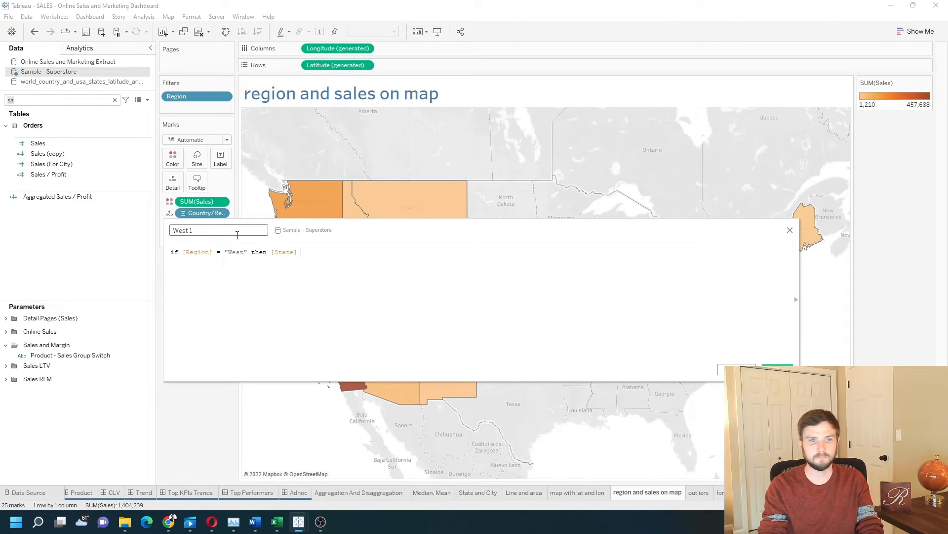
pyautogui.write('end')
pyautogui.click(63, 99)
pyautogui.write('1')
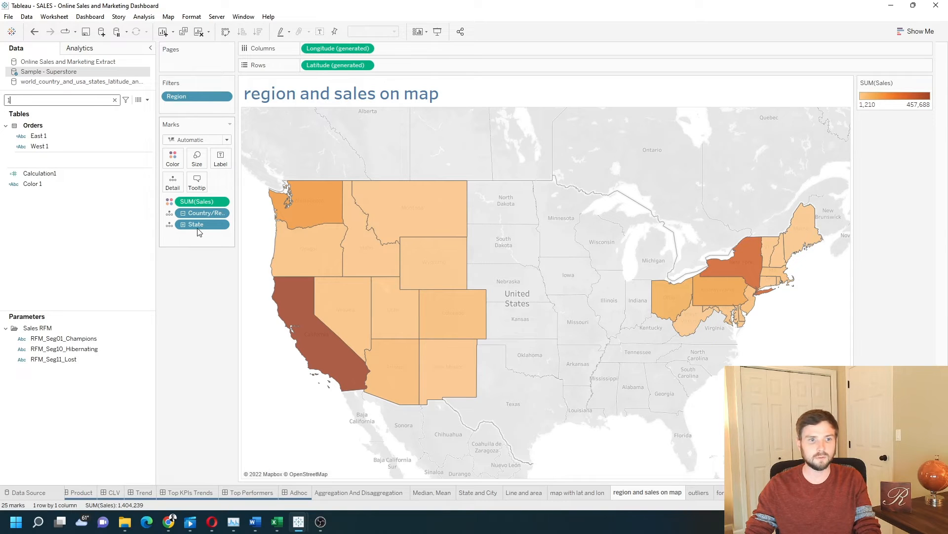
# - Remove State from the marks and give East 1 and West 1 the State/Province geographic role
pyautogui.moveTo(196, 224); pyautogui.dragTo(199, 285)
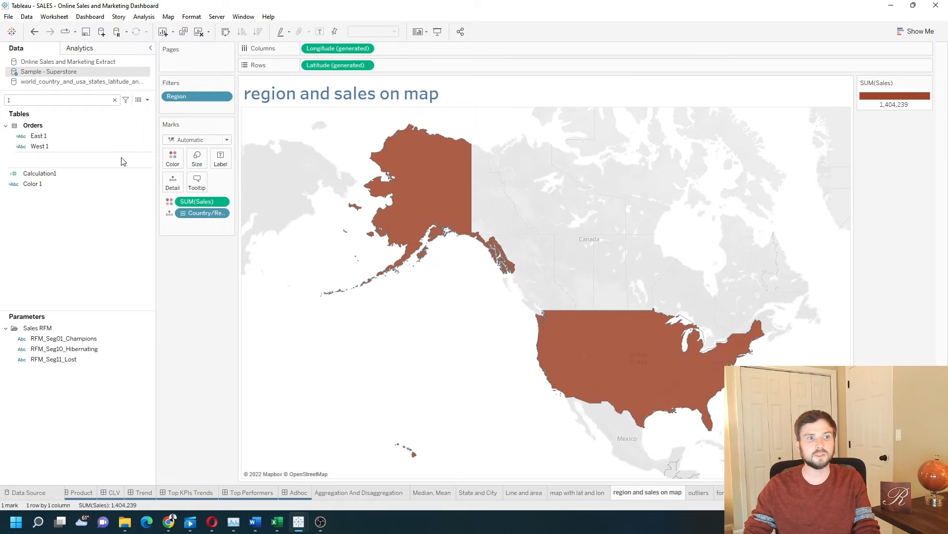
pyautogui.click(20, 136)
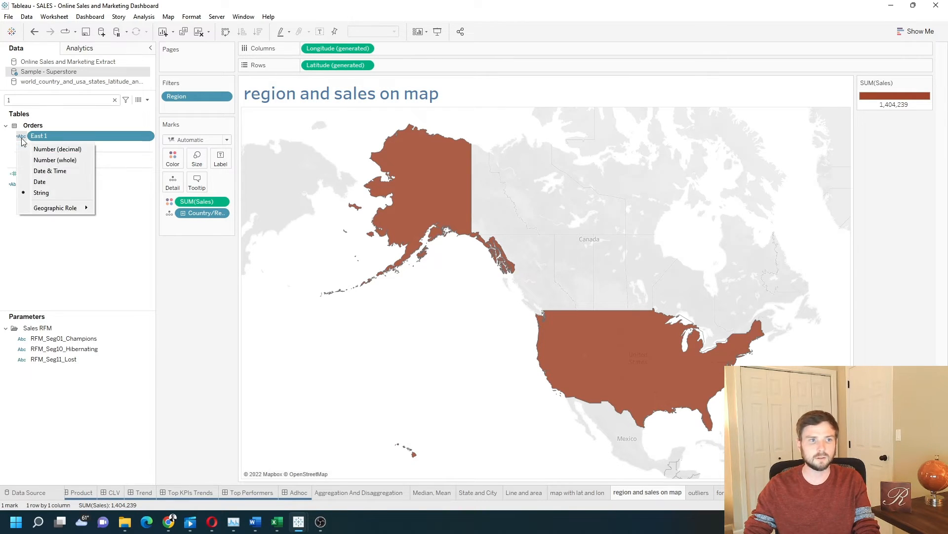
pyautogui.click(54, 207)
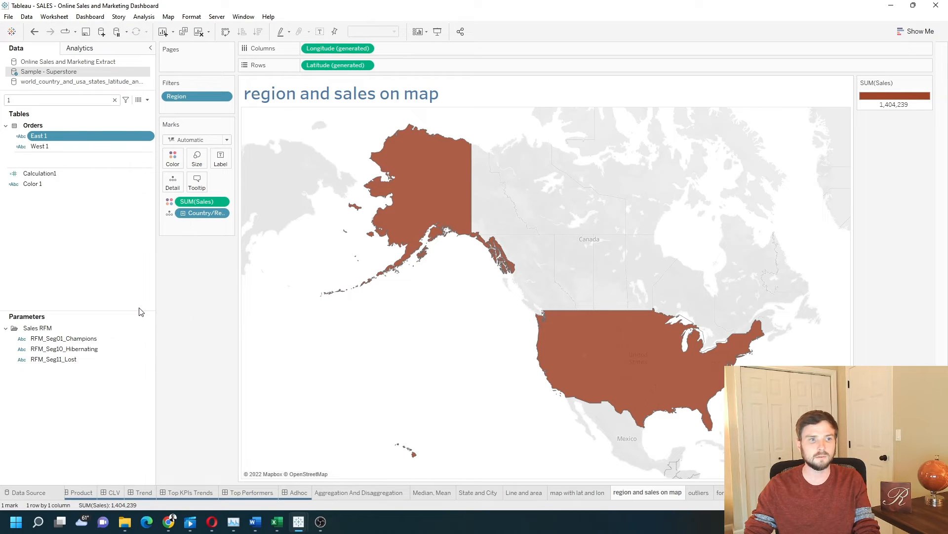
pyautogui.rightClick(40, 146)
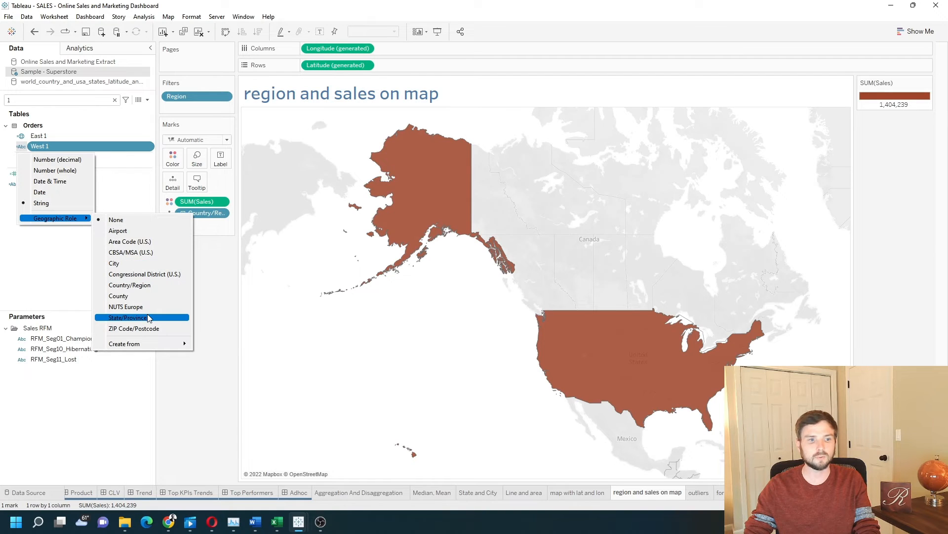
pyautogui.click(127, 317)
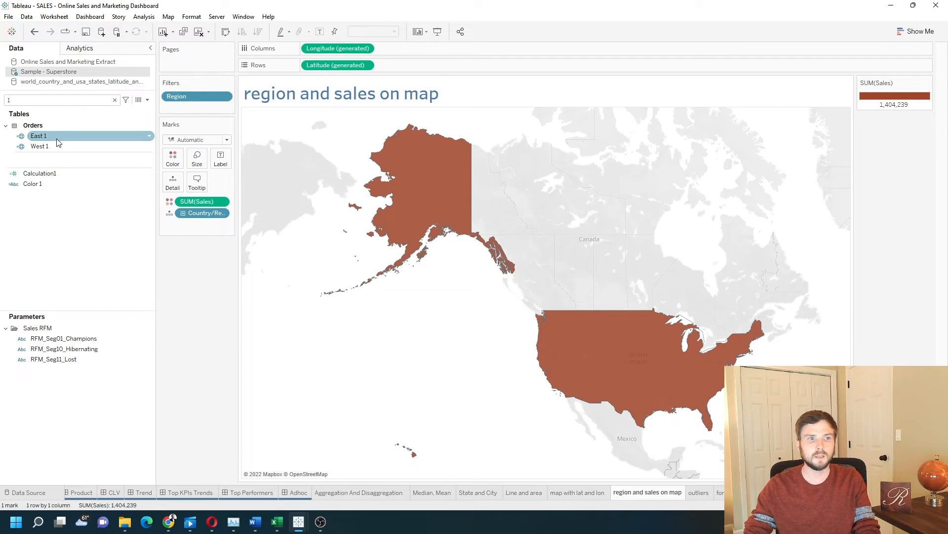
# - Add West 1 and East 1 as marks layers, each shown as filled Map states
pyautogui.moveTo(38, 135); pyautogui.dragTo(331, 130)
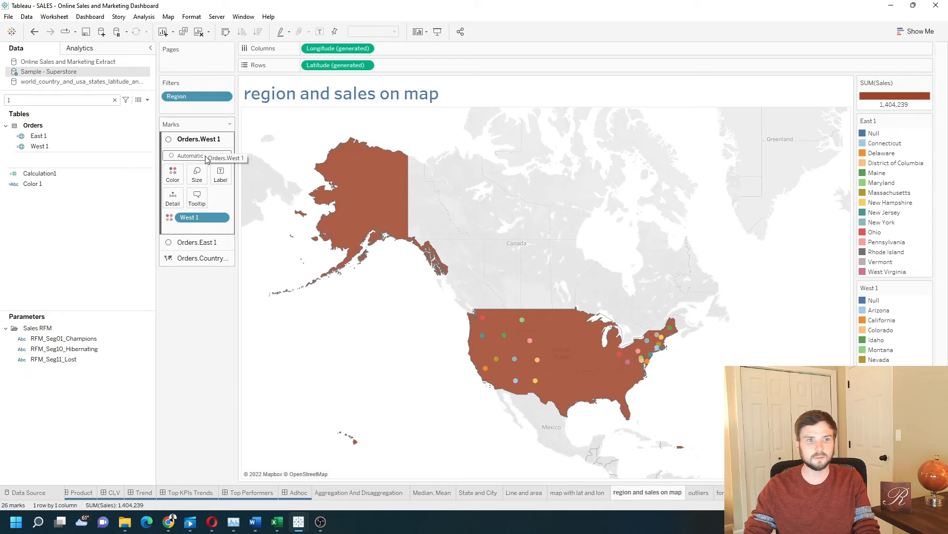
pyautogui.click(196, 155)
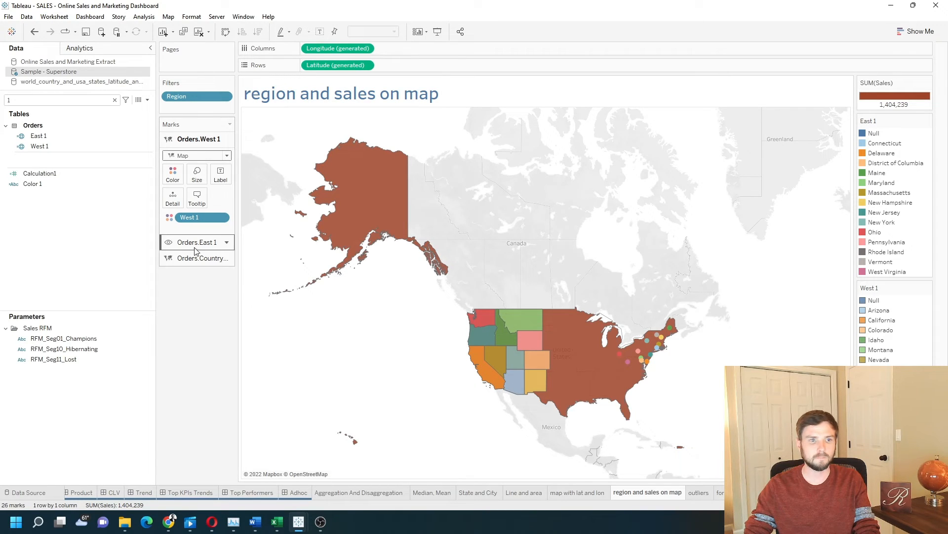
pyautogui.click(197, 242)
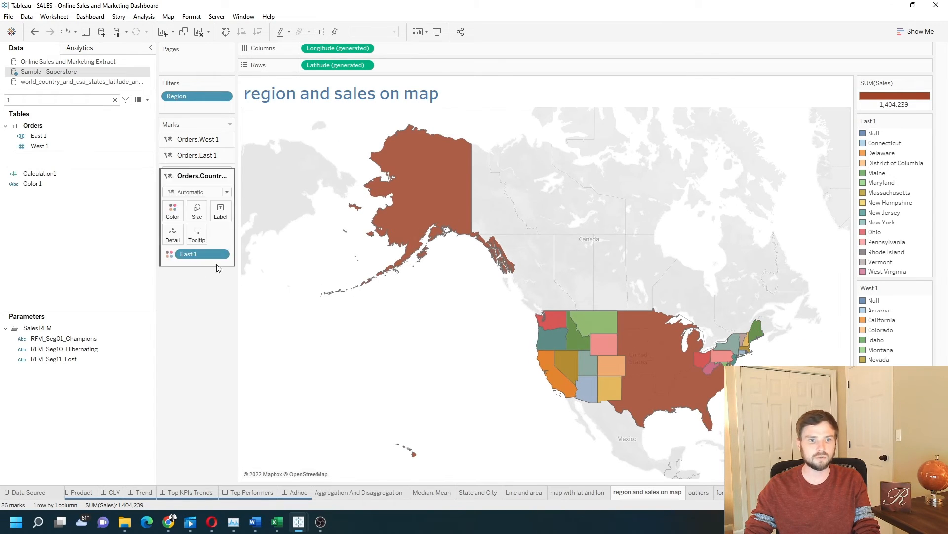
pyautogui.click(229, 175)
pyautogui.write('sa')
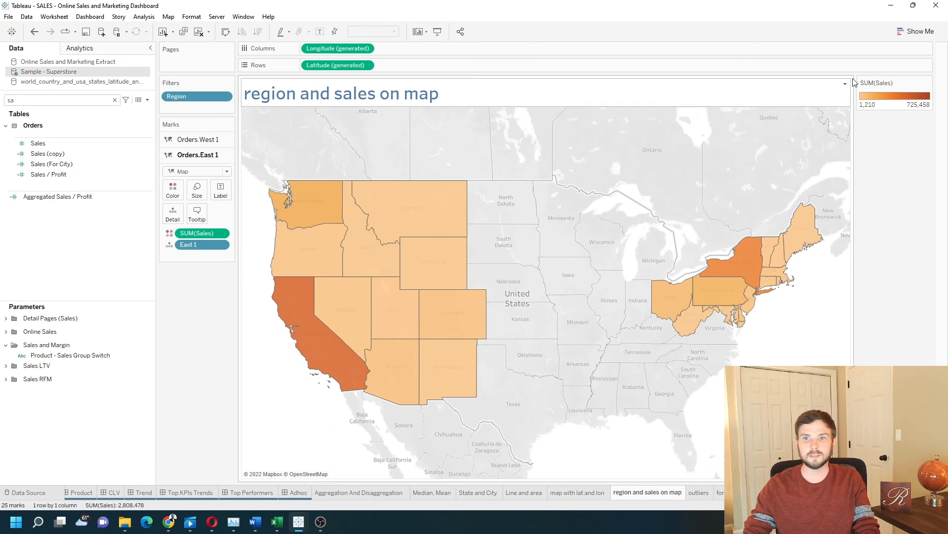
pyautogui.moveTo(314, 200)
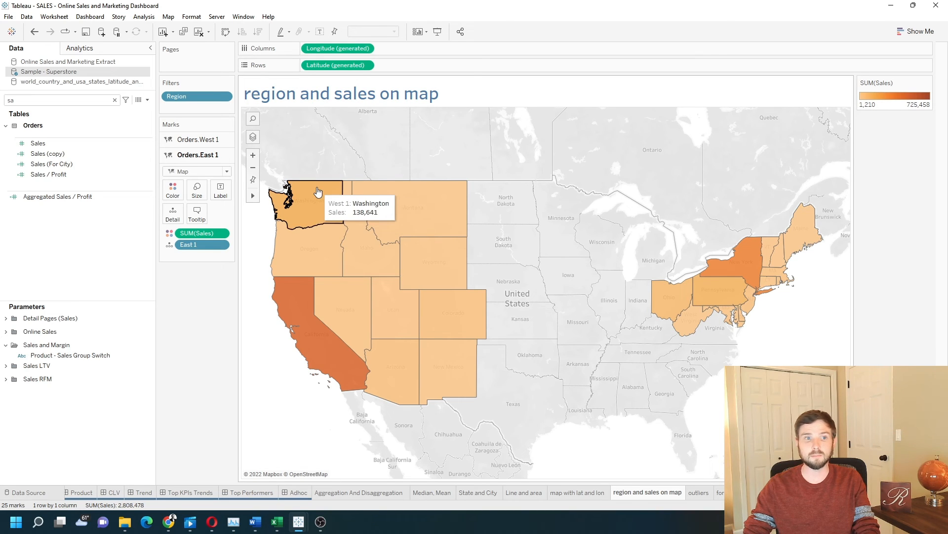
pyautogui.moveTo(914, 107)
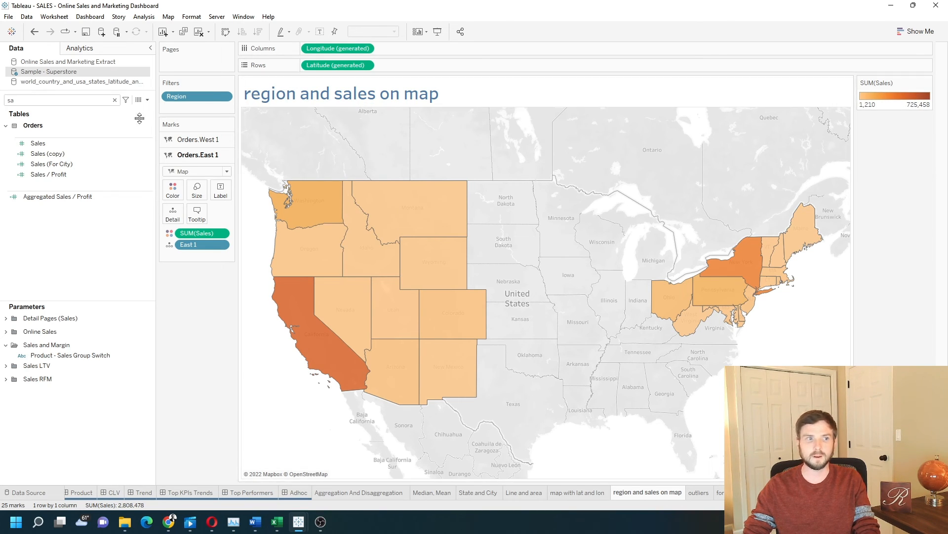
# - Duplicate the Sales field to colour the East 1 layer separately in blue
pyautogui.rightClick(38, 143)
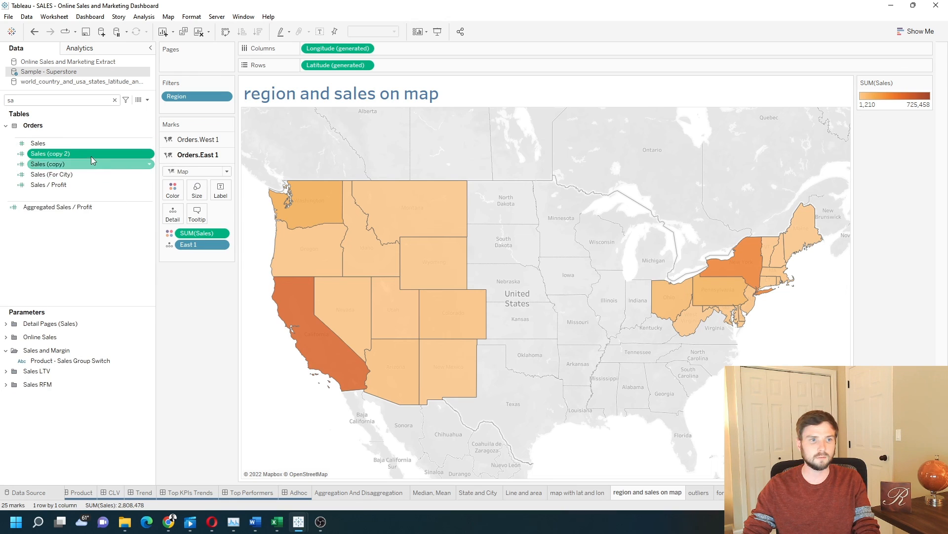
pyautogui.click(51, 153)
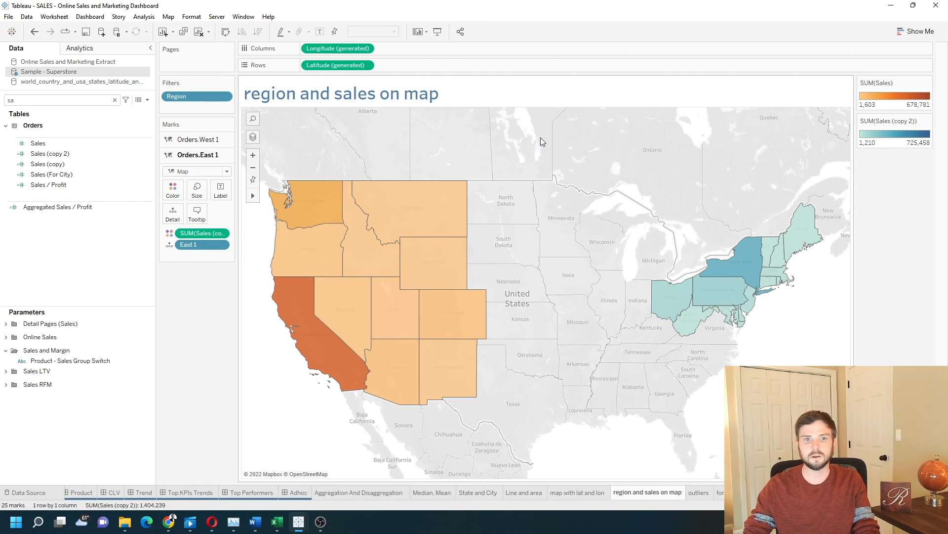
pyautogui.moveTo(513, 246)
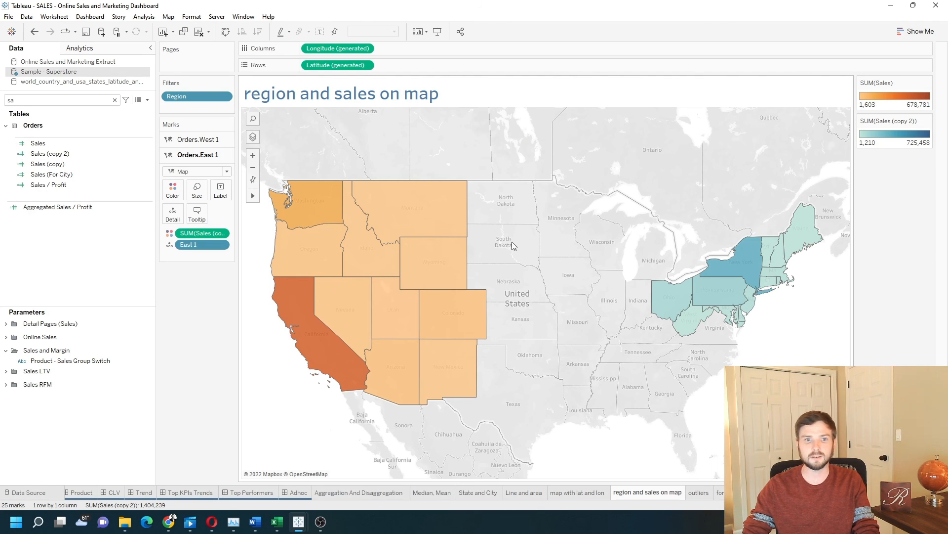